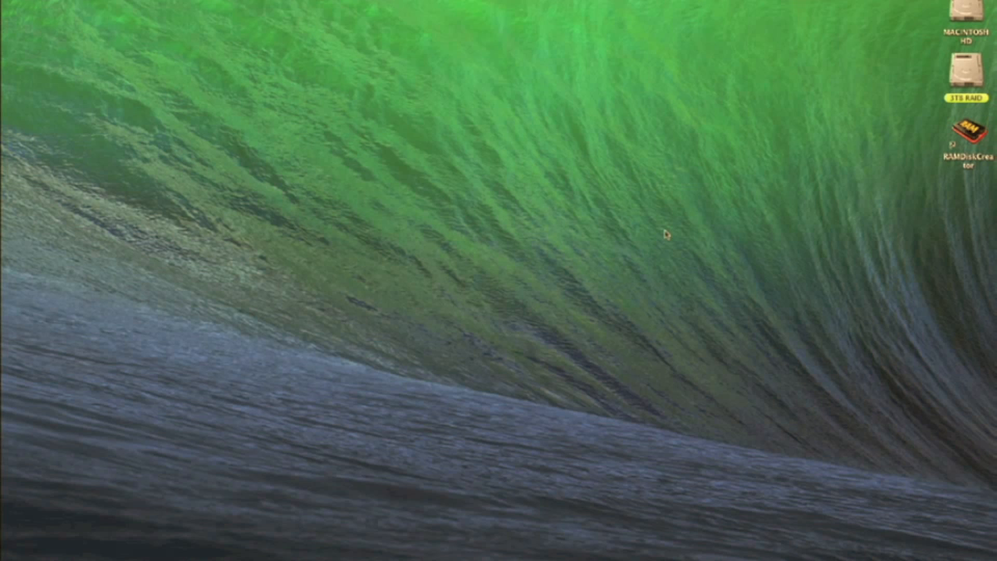
pyautogui.moveTo(840, 240)
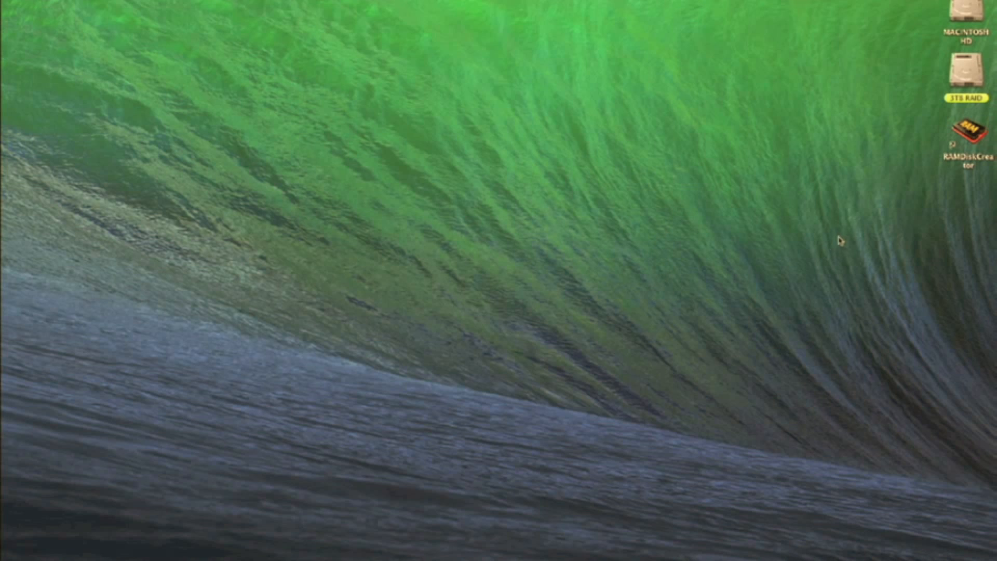
pyautogui.moveTo(876, 216)
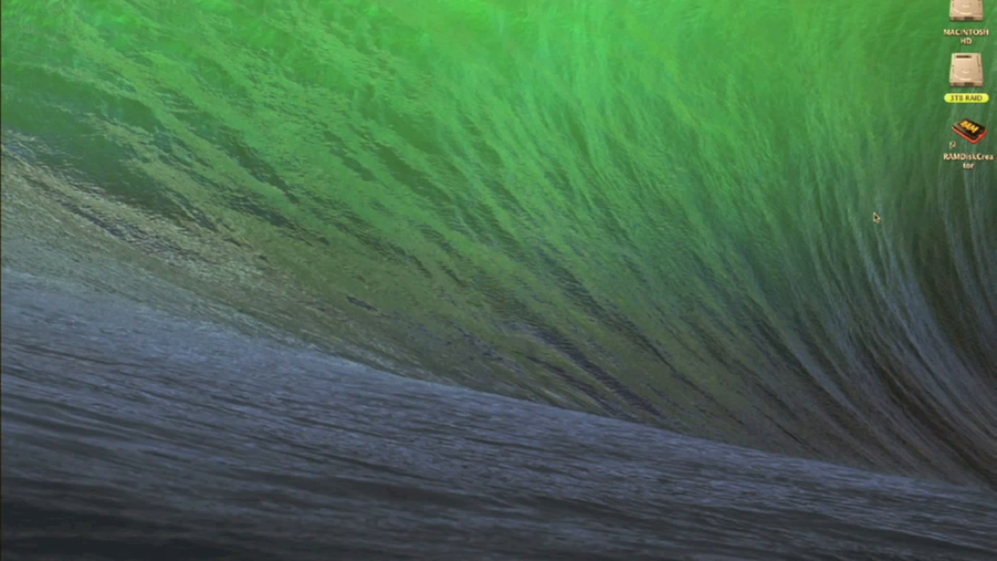
pyautogui.moveTo(927, 158)
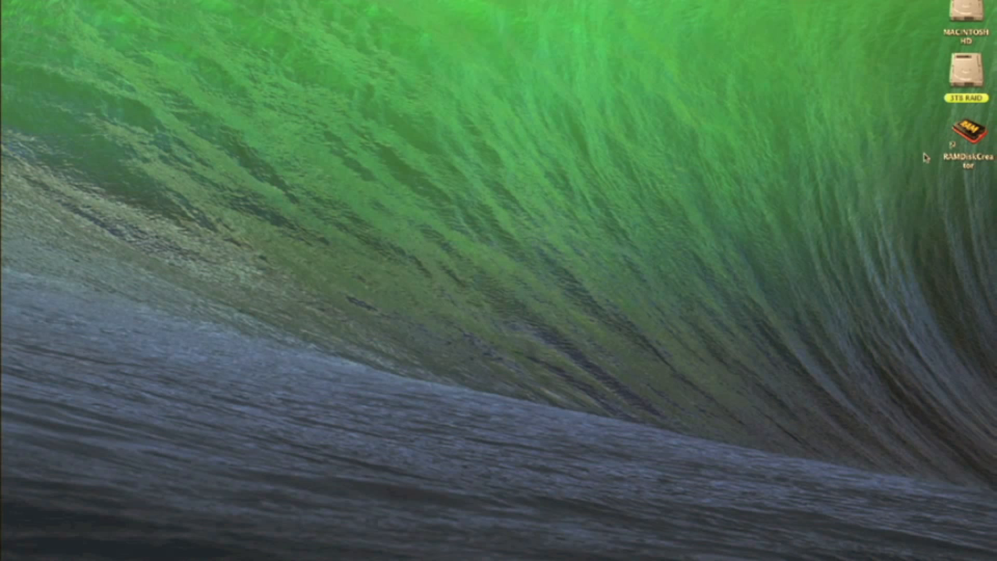
pyautogui.moveTo(961, 134)
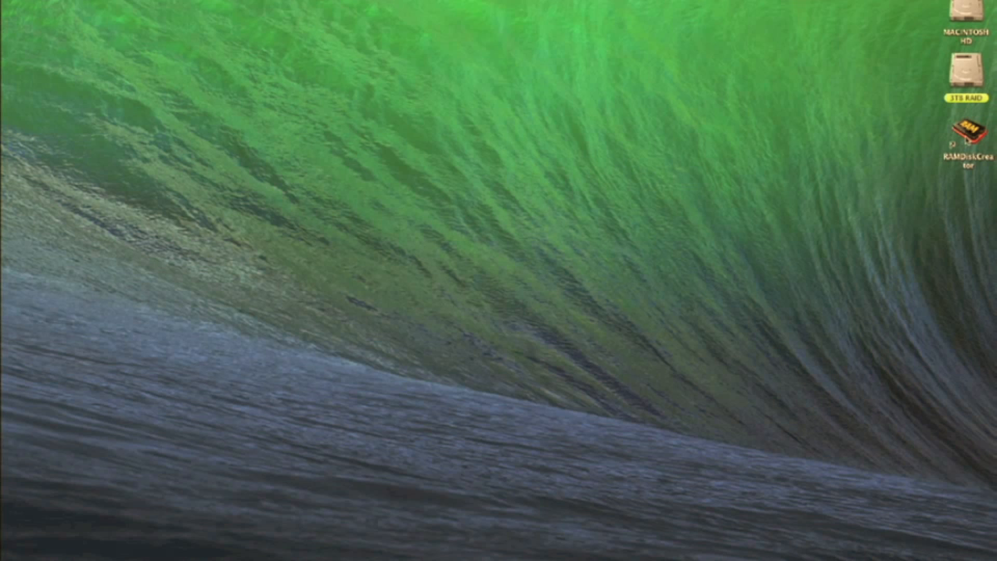
# Launch RAM Disk Creator, make an 8 GiB volume named RAM Disk, and close the tool.
pyautogui.doubleClick(967, 135)
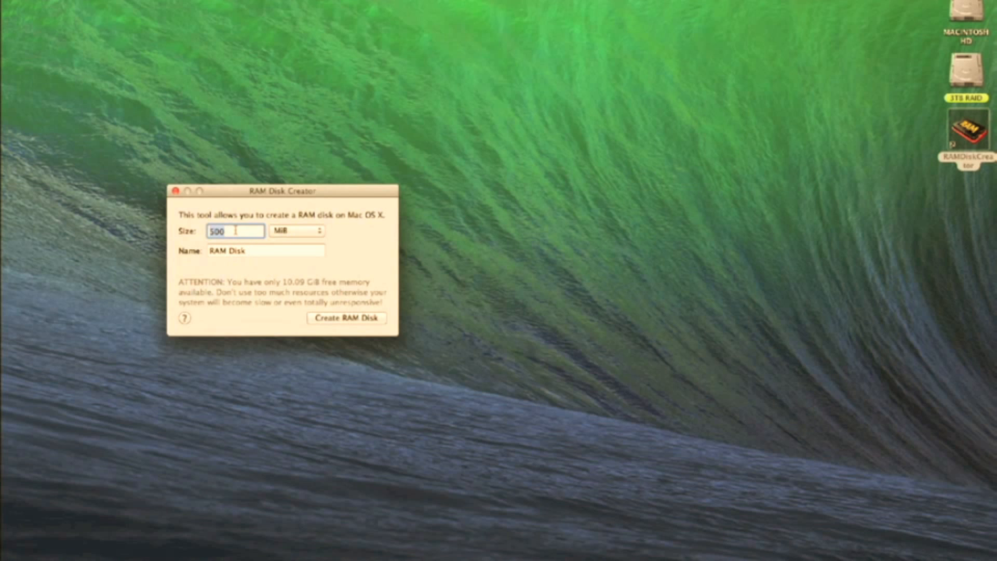
pyautogui.click(296, 230)
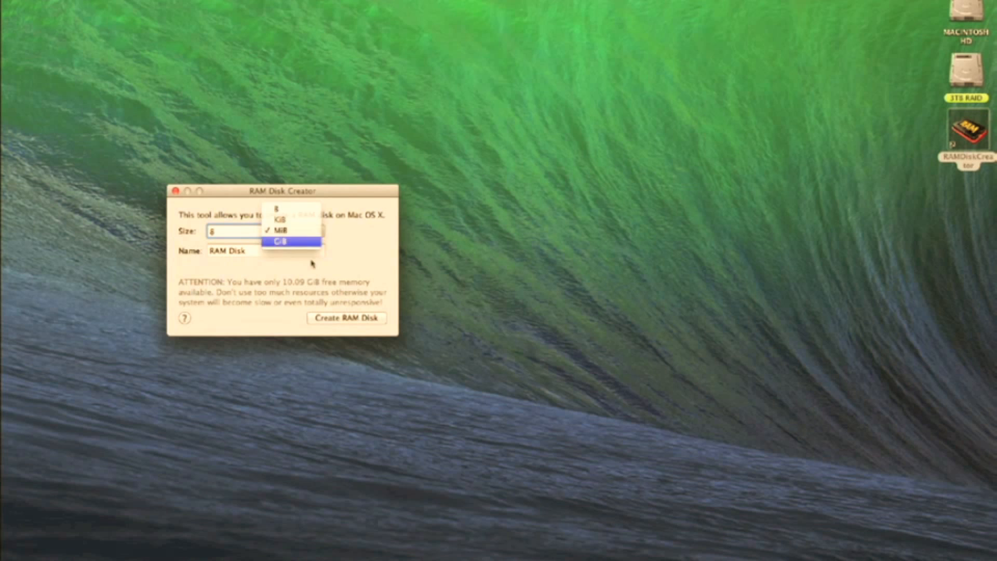
pyautogui.click(280, 240)
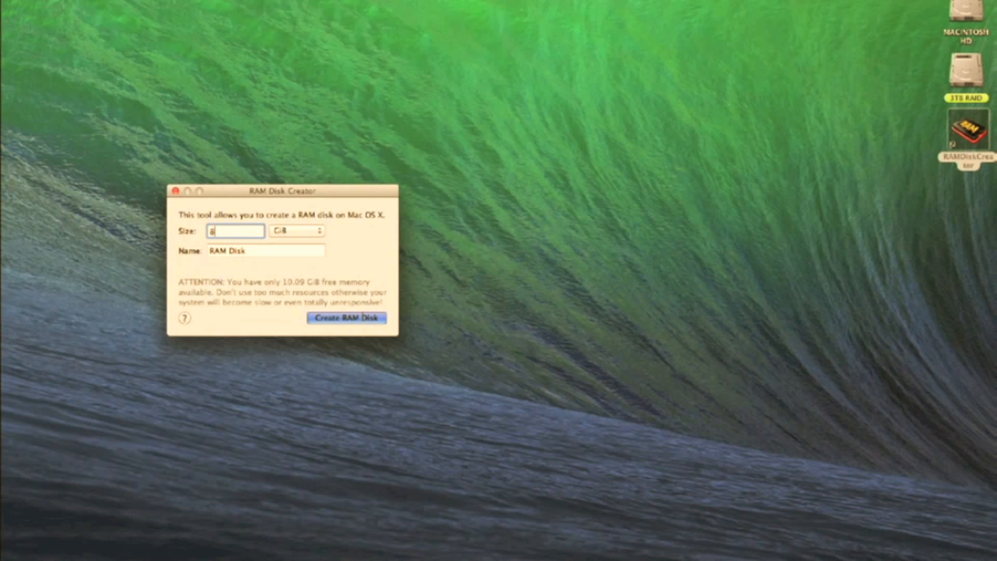
pyautogui.click(346, 318)
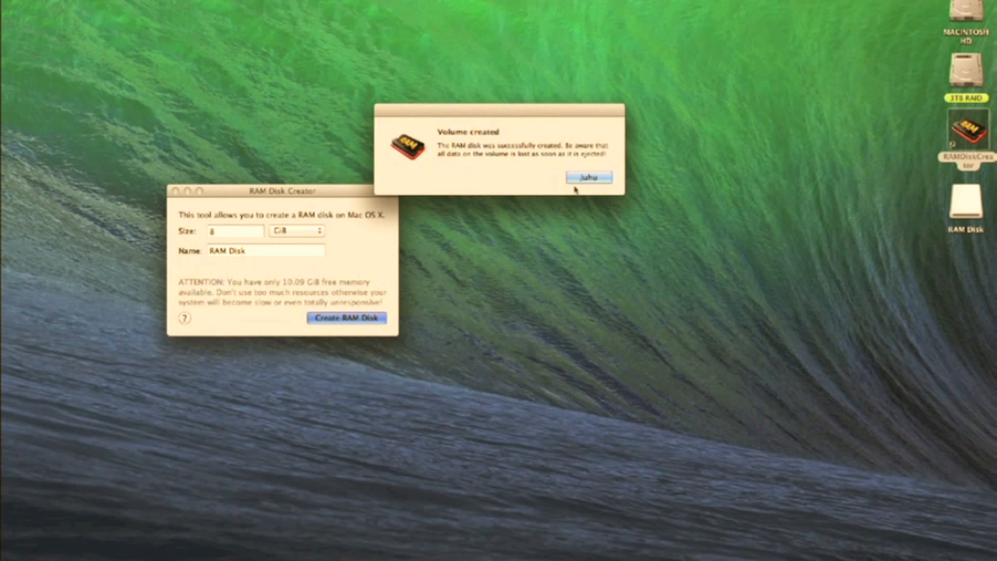
pyautogui.click(587, 177)
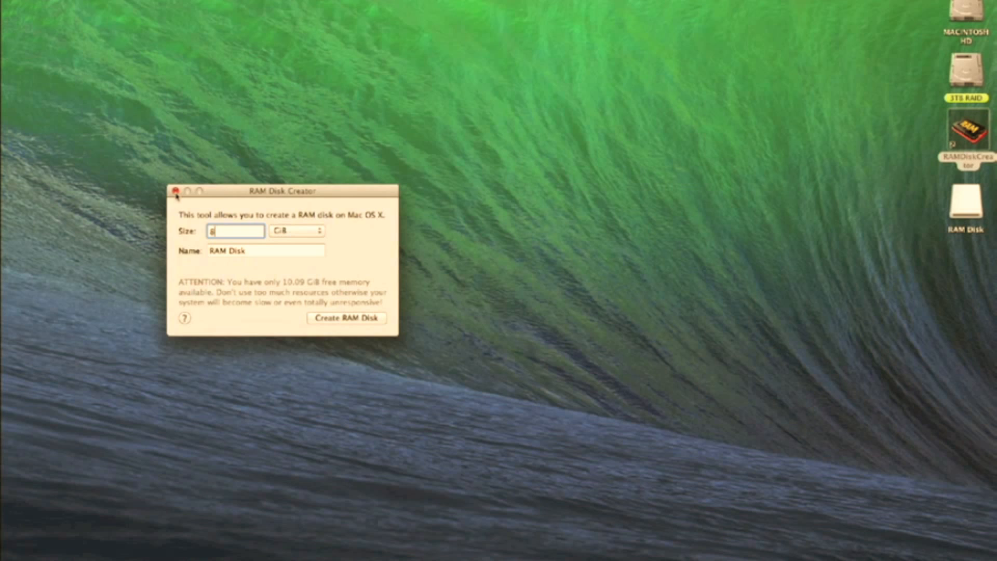
pyautogui.click(175, 191)
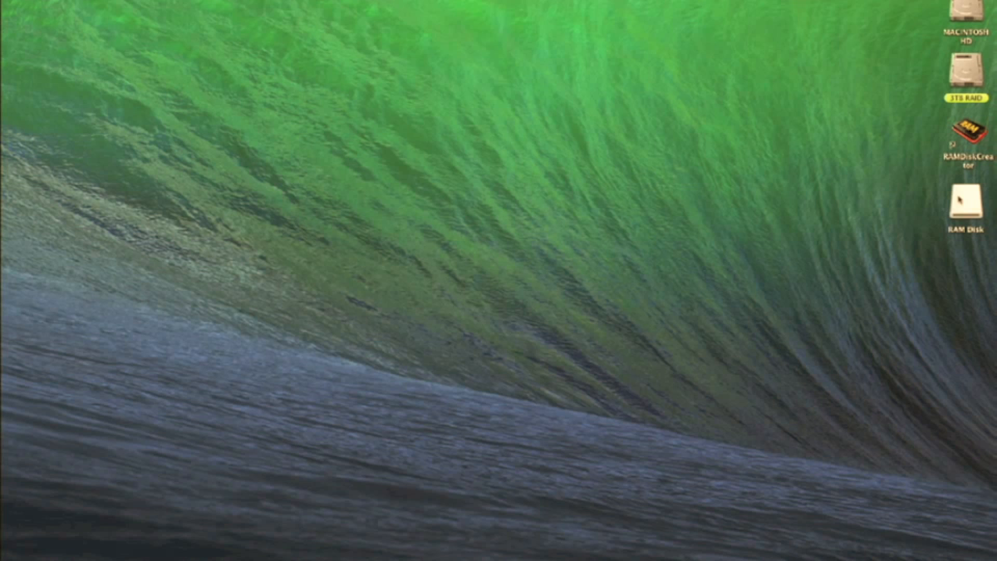
# Select the RAM Disk volume on the desktop and launch Blackmagic Disk Speed Test.
pyautogui.click(965, 204)
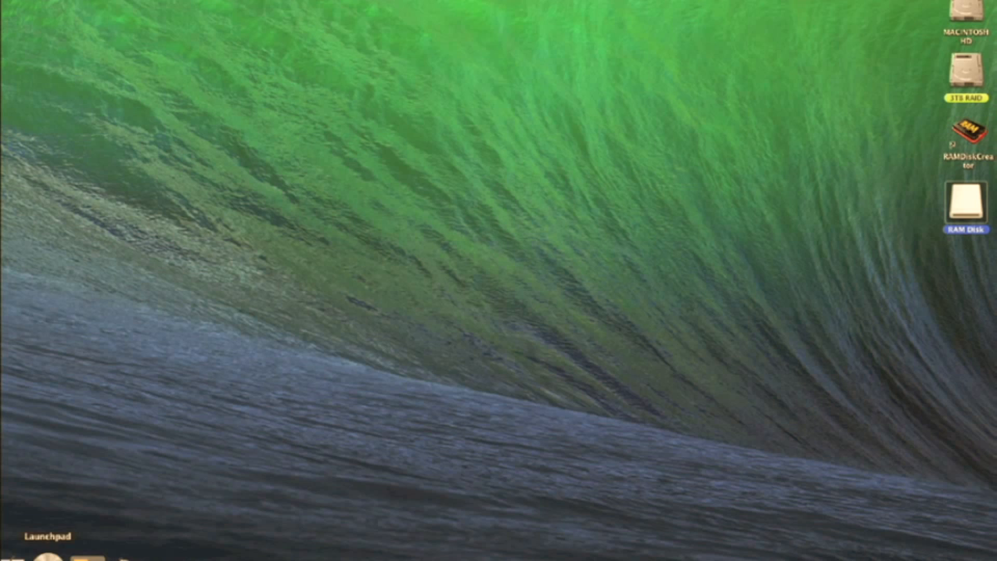
pyautogui.click(45, 559)
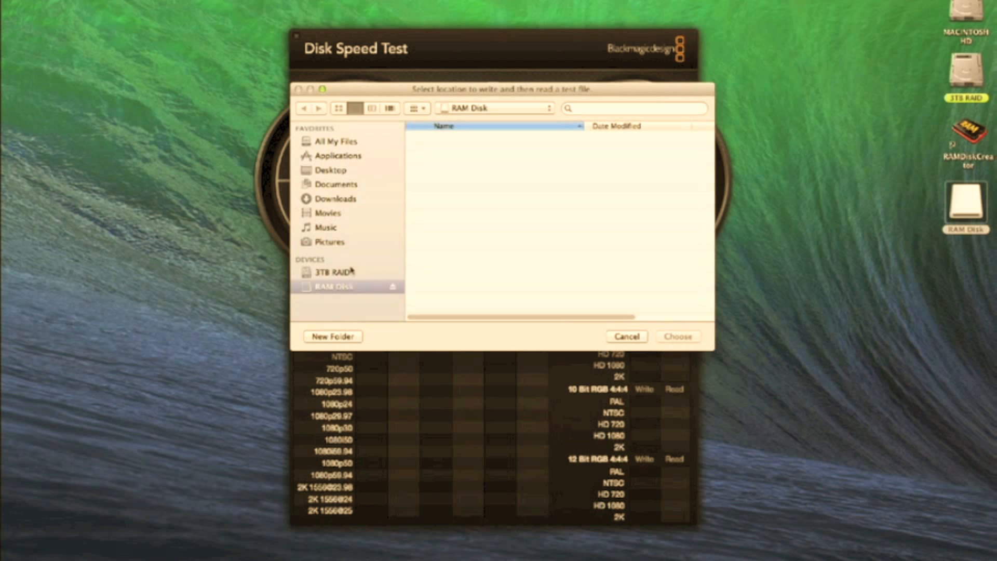
# Benchmark the 3TB RAID at about 197 MB/s write and 276 MB/s read, then reopen the location chooser.
pyautogui.click(331, 271)
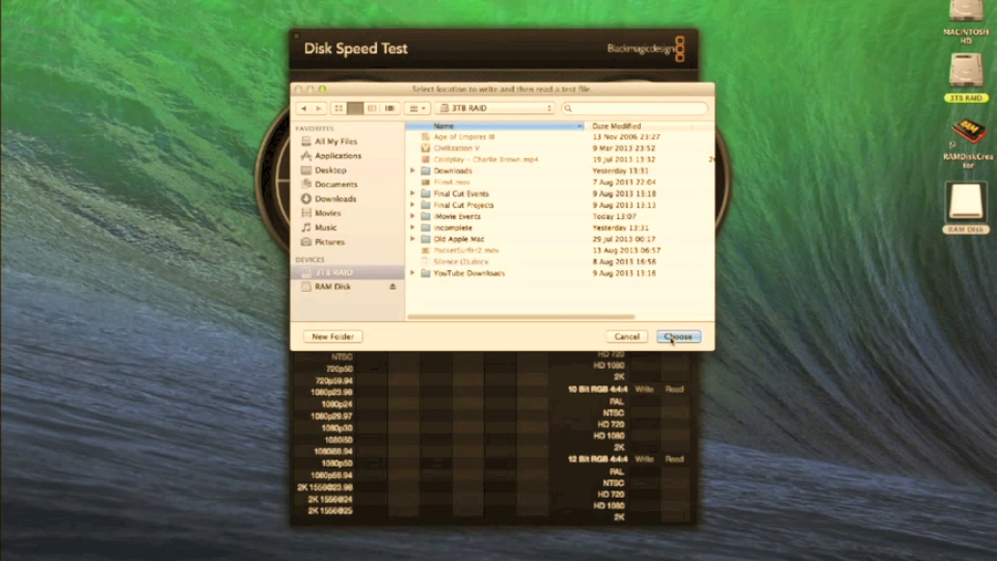
pyautogui.click(676, 335)
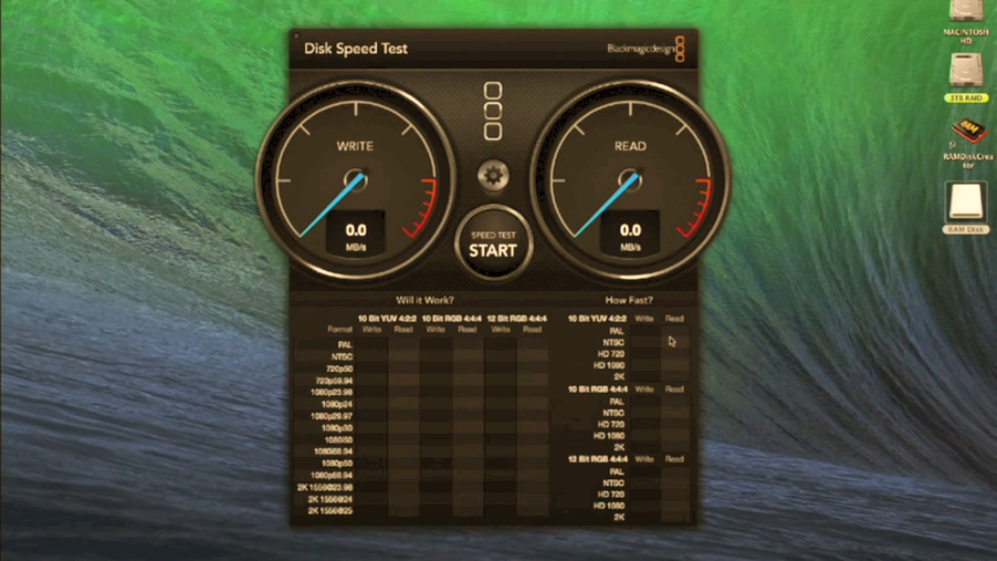
pyautogui.click(495, 248)
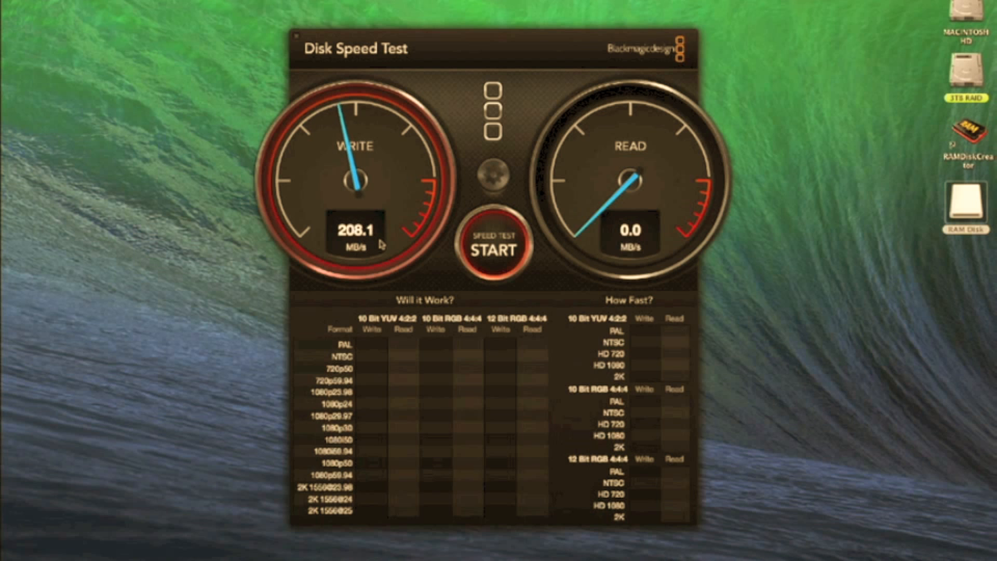
pyautogui.click(494, 248)
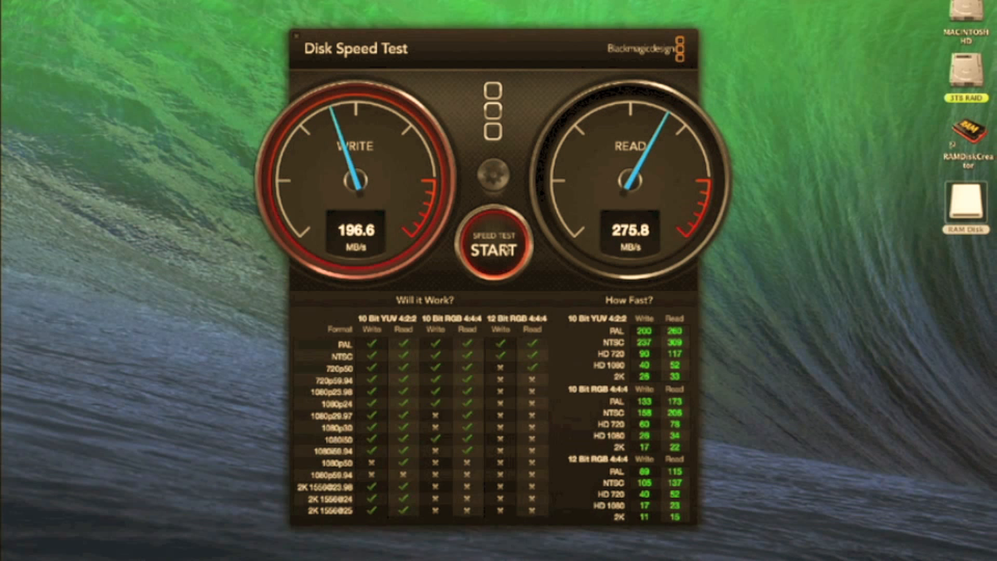
pyautogui.click(495, 171)
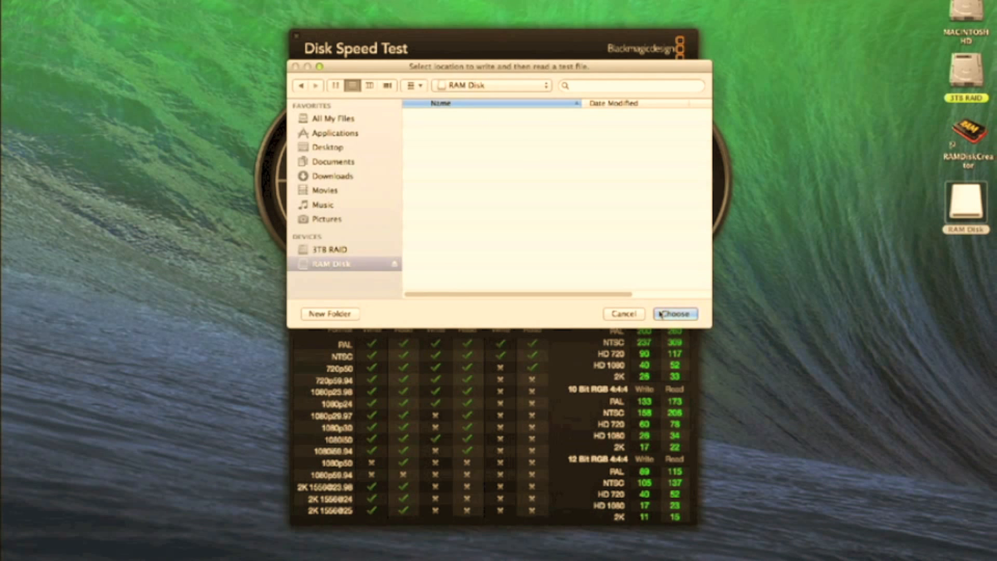
# Benchmark the RAM Disk at about 1541 MB/s write and 1365 MB/s read, then reach the Apple menu.
pyautogui.click(675, 314)
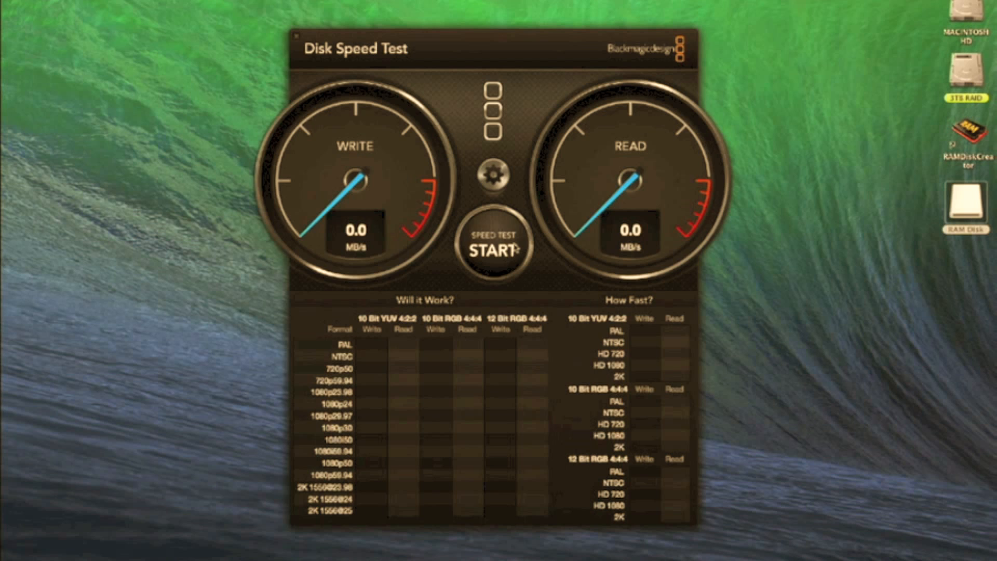
pyautogui.click(495, 248)
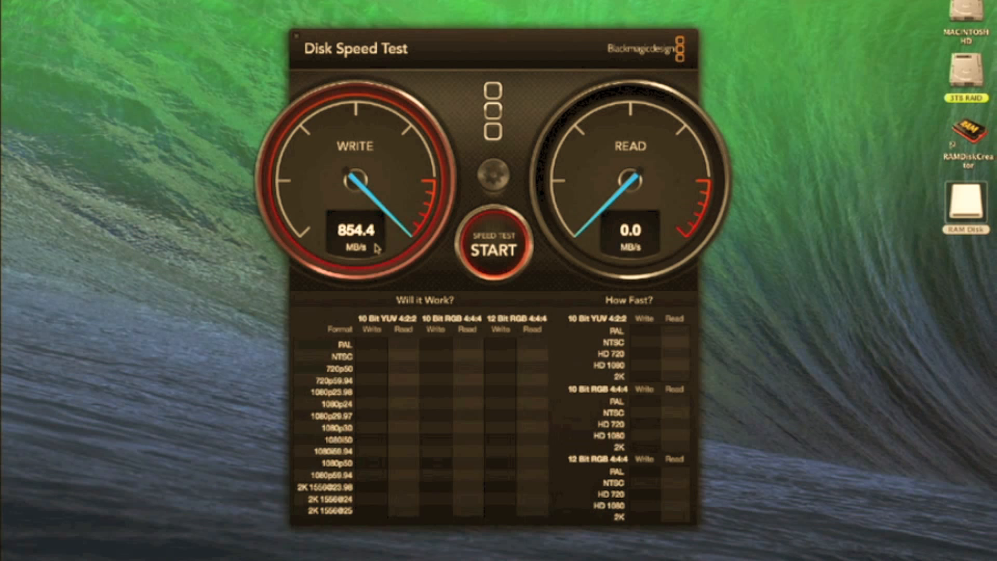
pyautogui.click(495, 249)
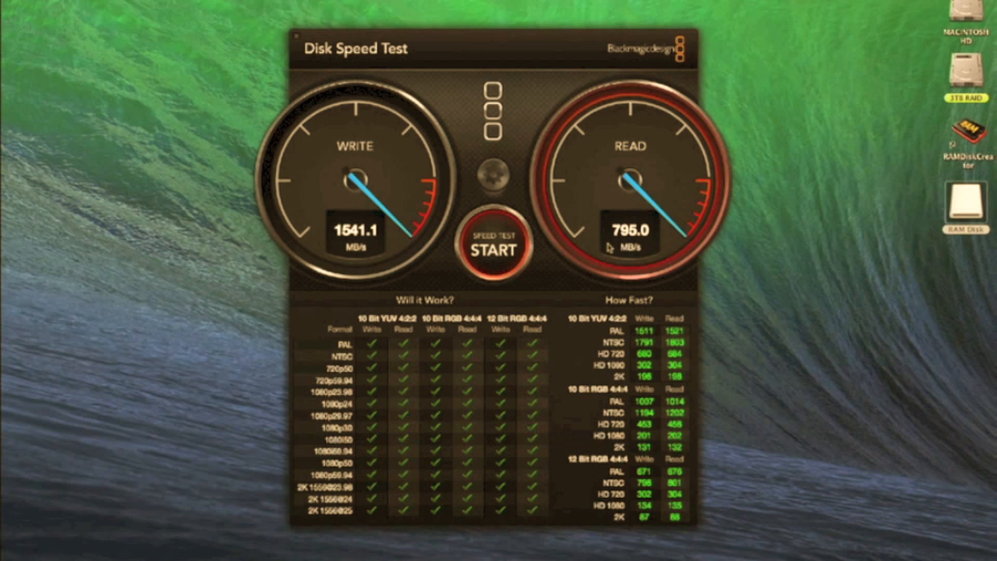
pyautogui.click(12, 5)
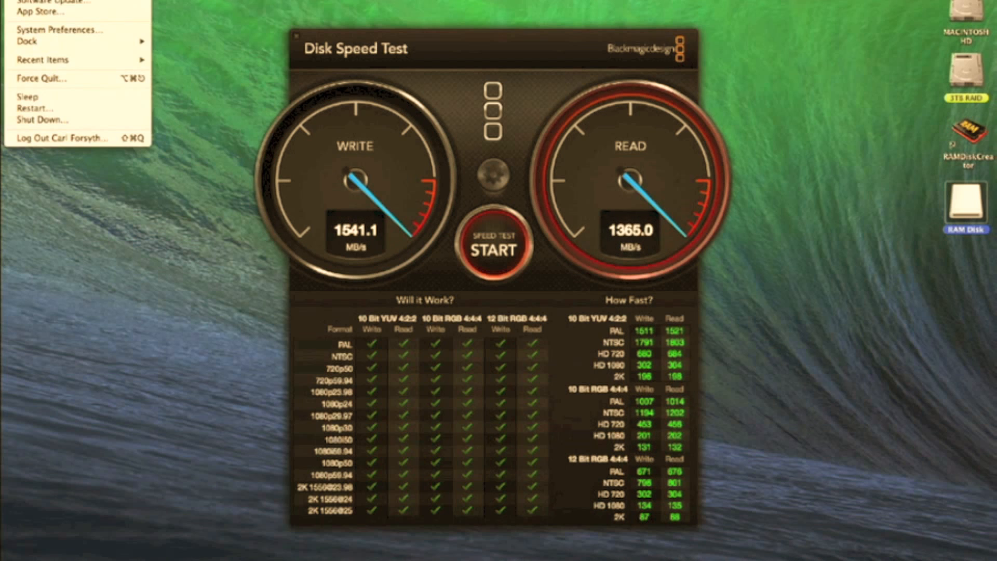
pyautogui.click(39, 2)
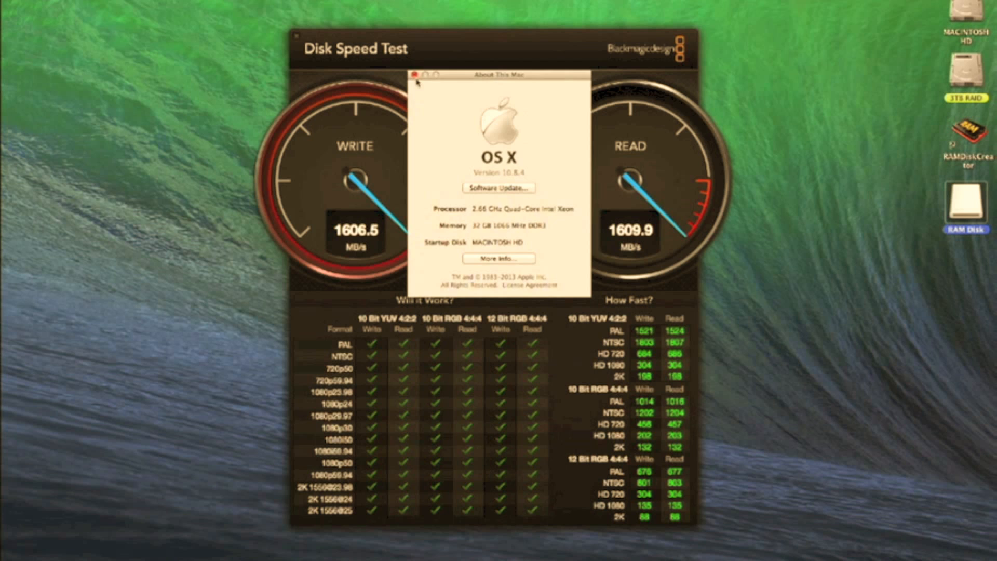
pyautogui.click(418, 82)
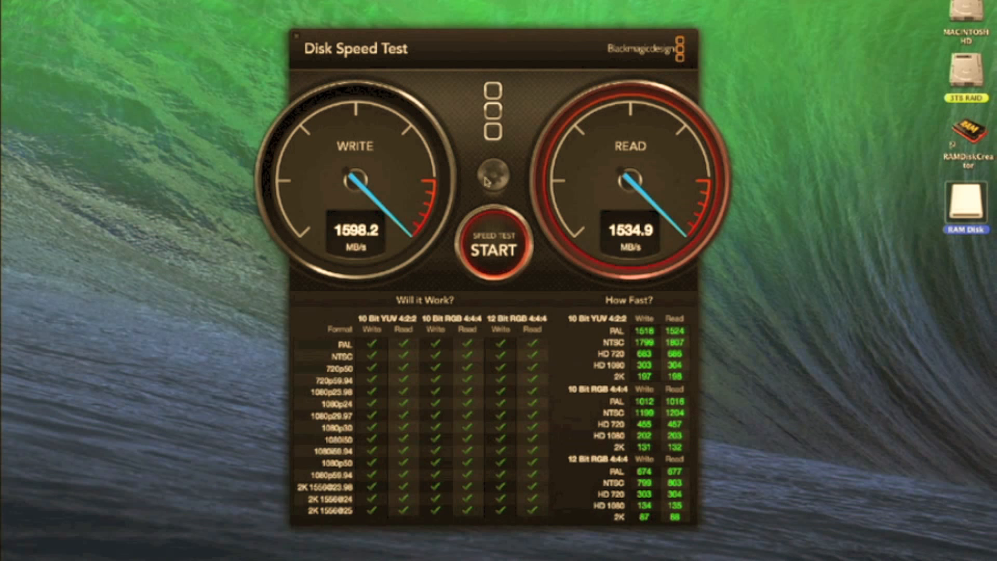